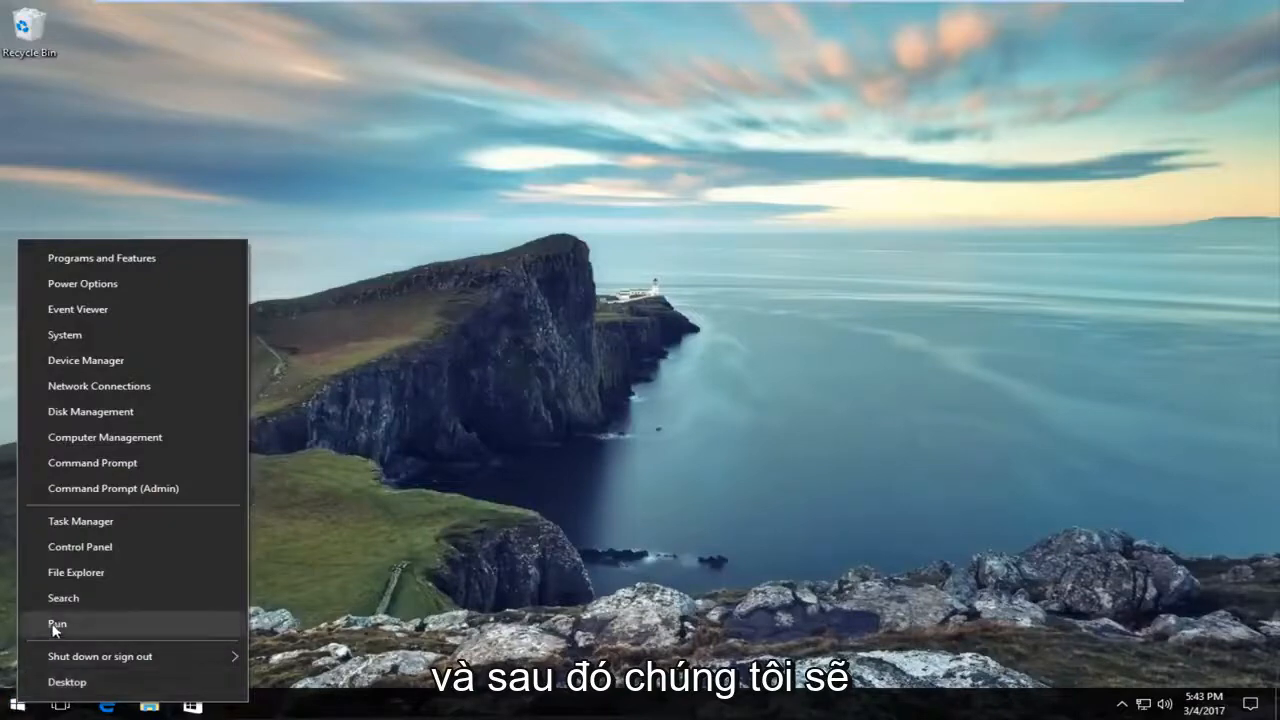
# Step: Run 'regedit' from the Start menu's Run dialog
pyautogui.click(54, 622)
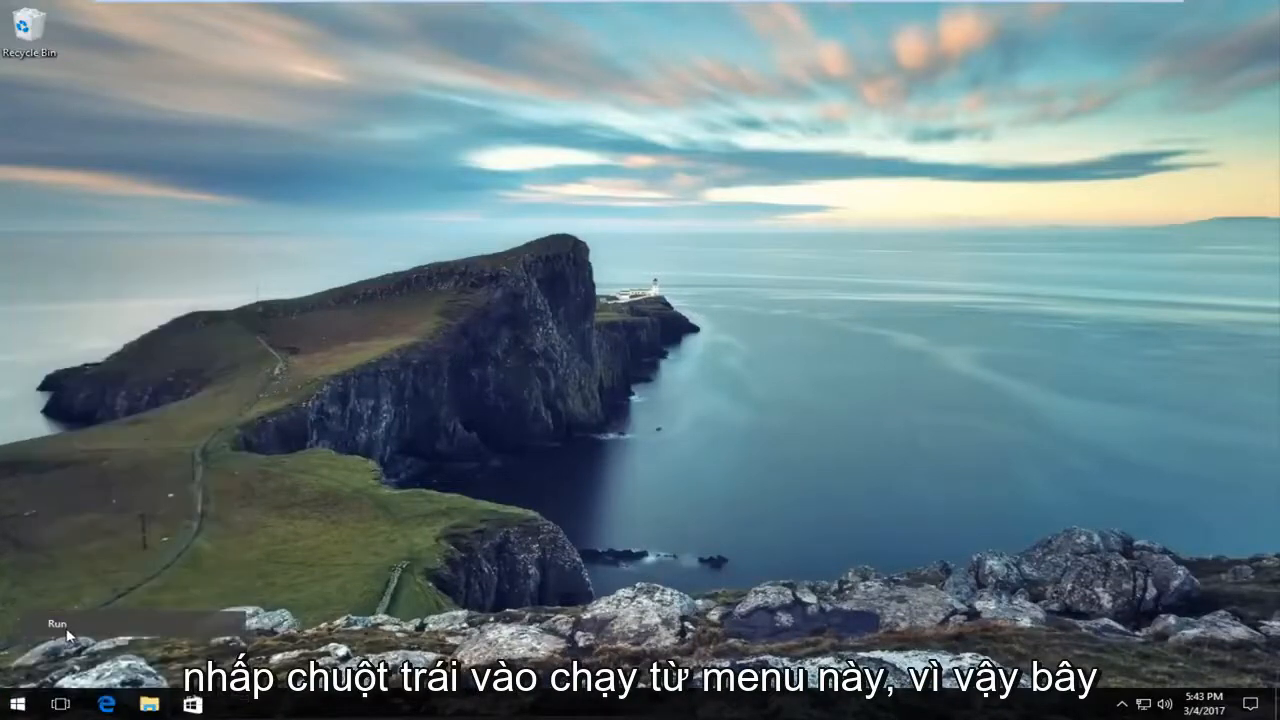
pyautogui.click(51, 622)
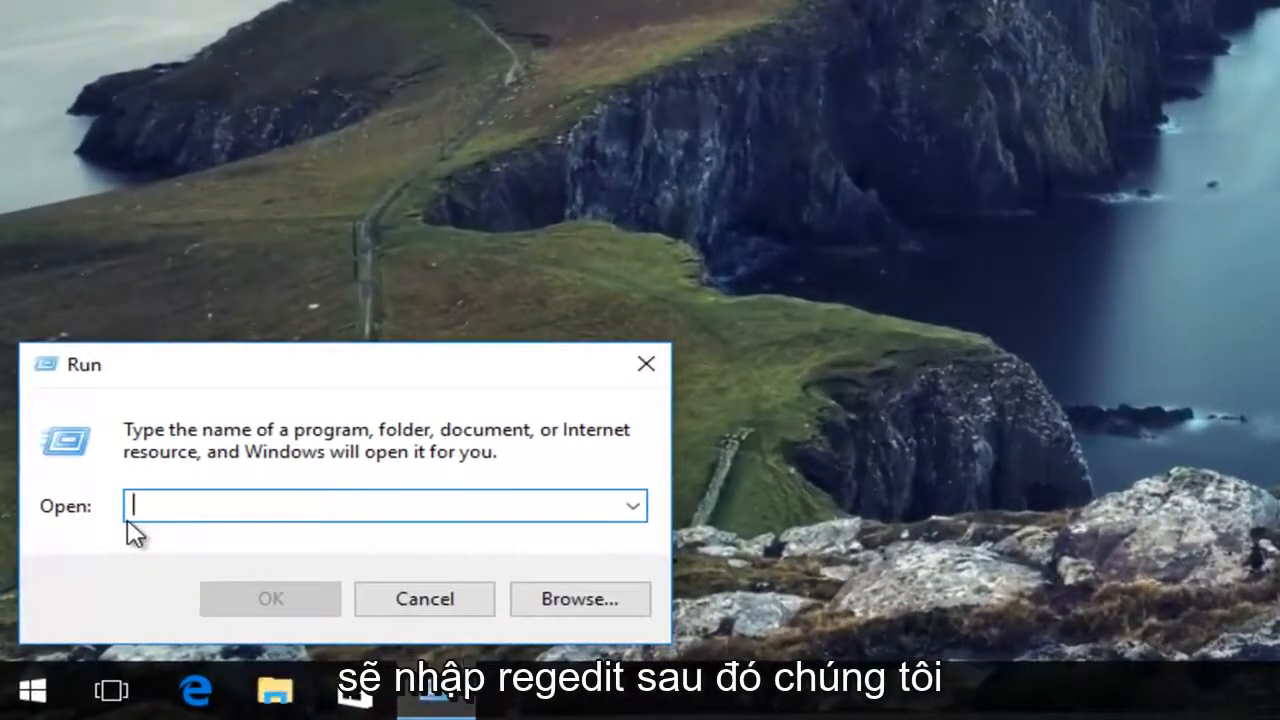
pyautogui.write('regedit')
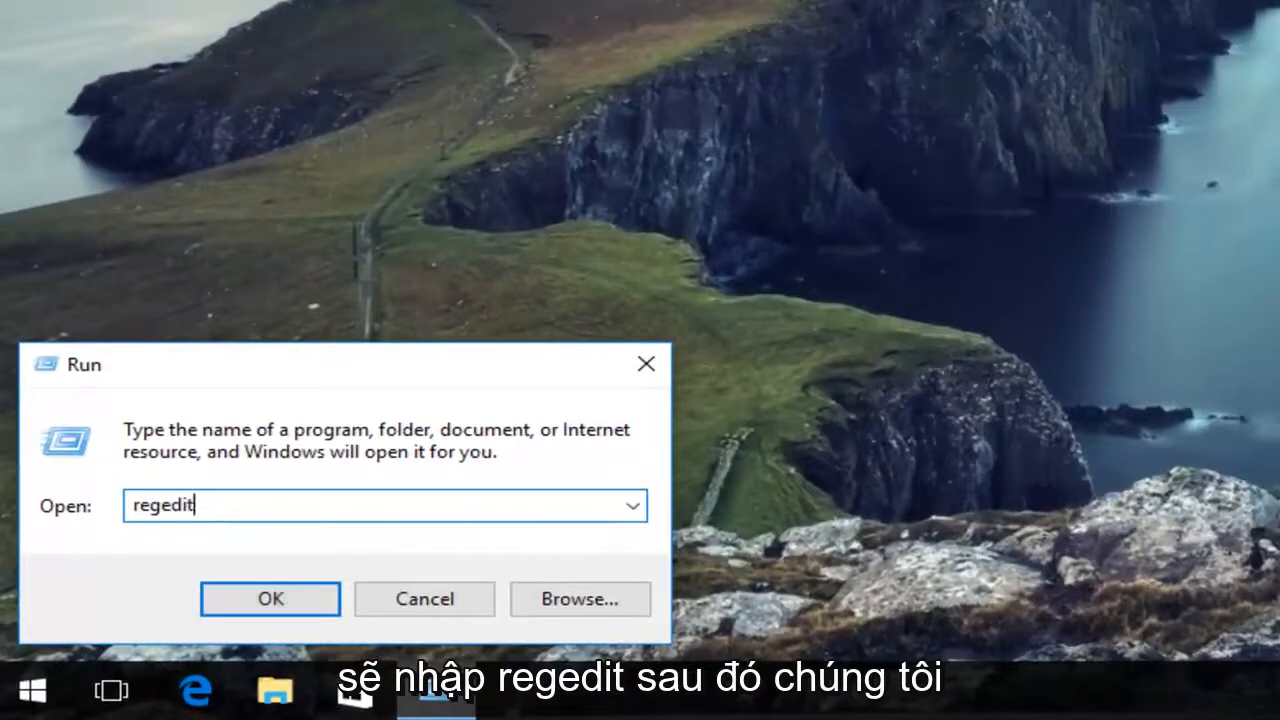
pyautogui.moveTo(230, 601)
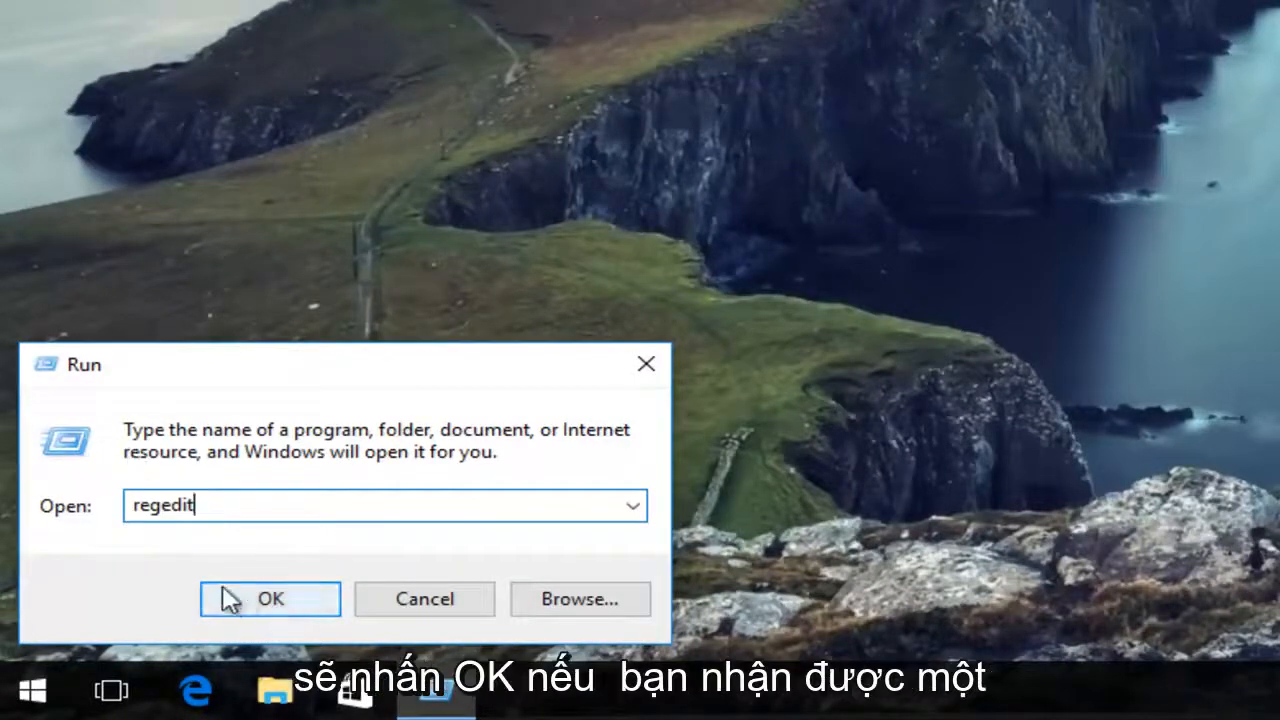
pyautogui.click(269, 599)
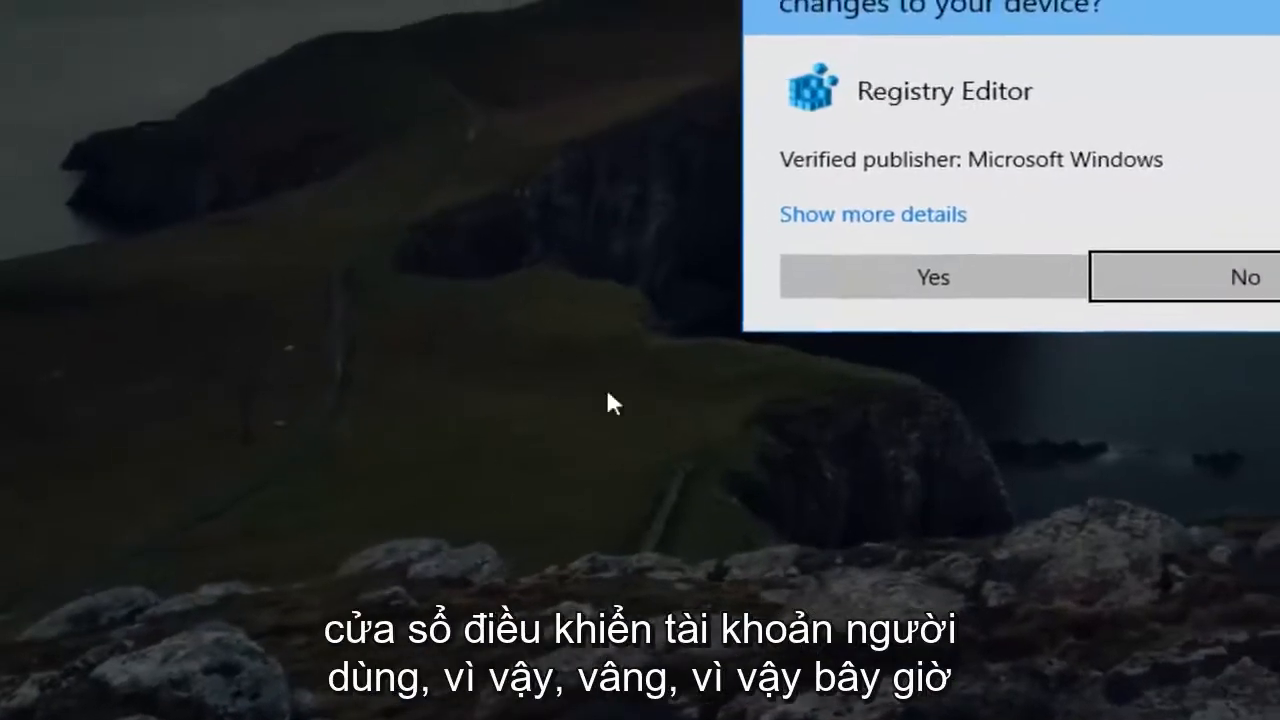
# Step: Allow Registry Editor at the UAC prompt, then expand HKEY_CURRENT_USER and Software
pyautogui.click(932, 277)
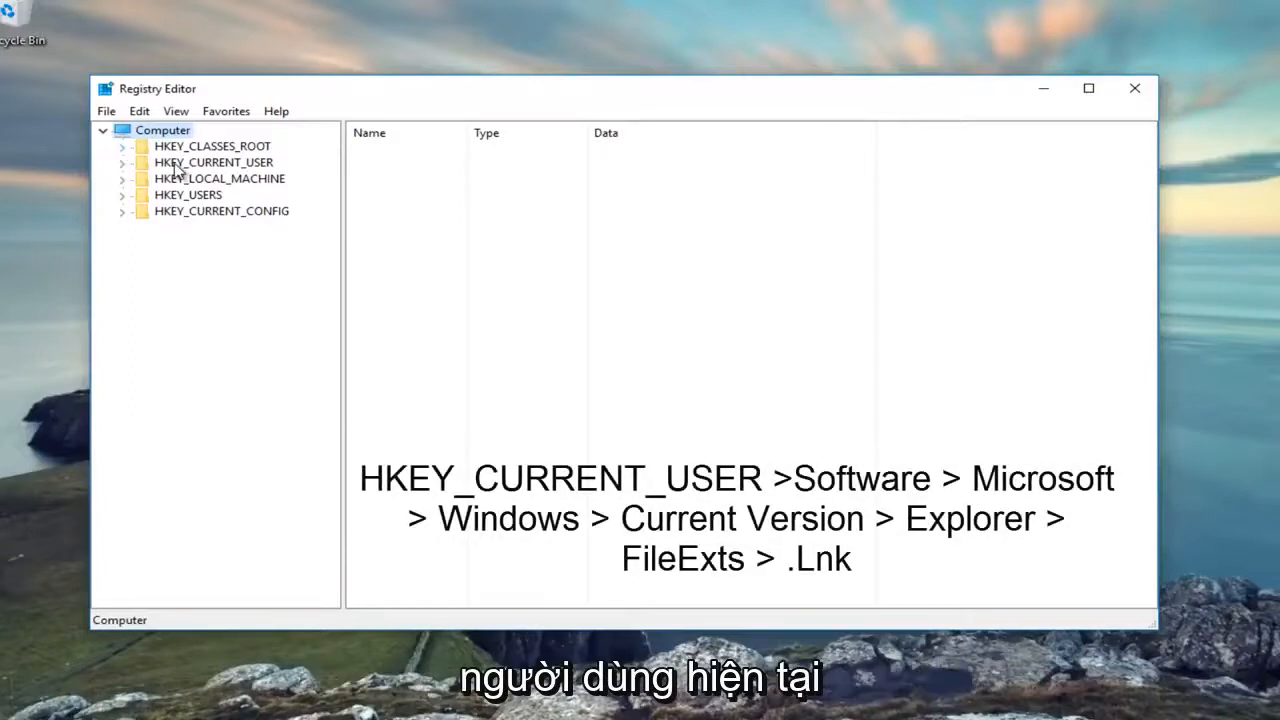
pyautogui.doubleClick(213, 162)
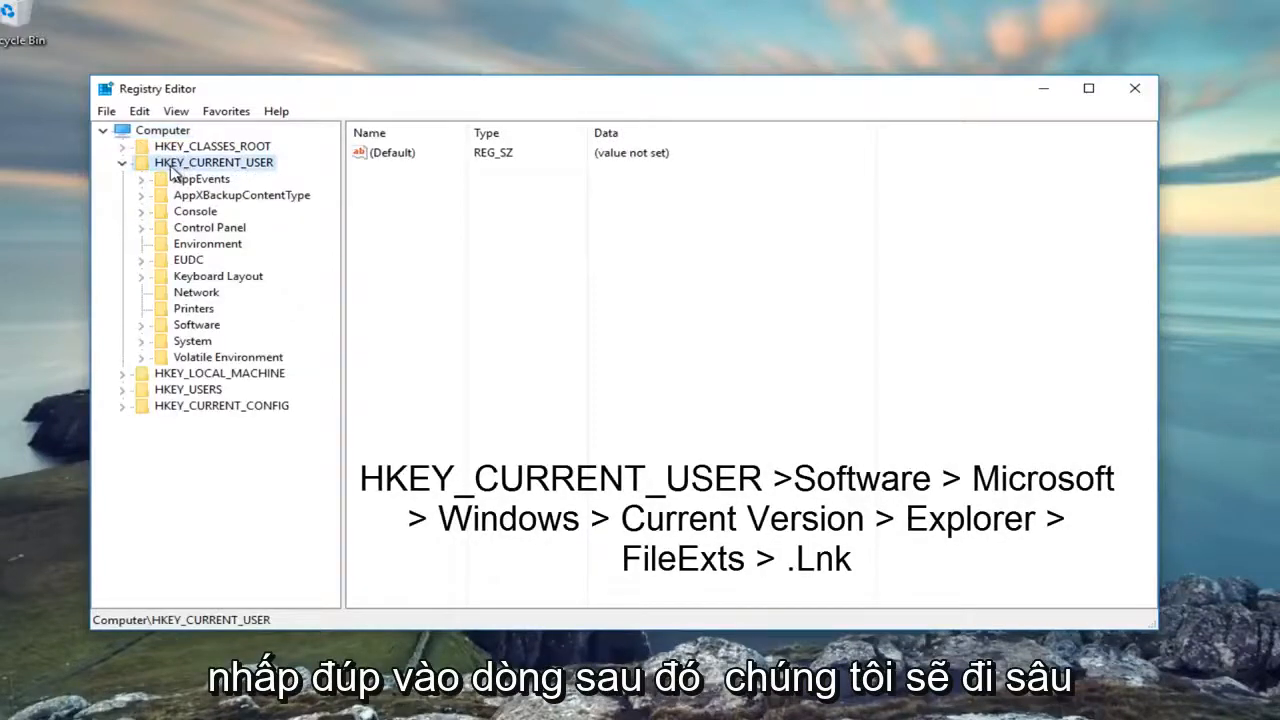
pyautogui.moveTo(148, 335)
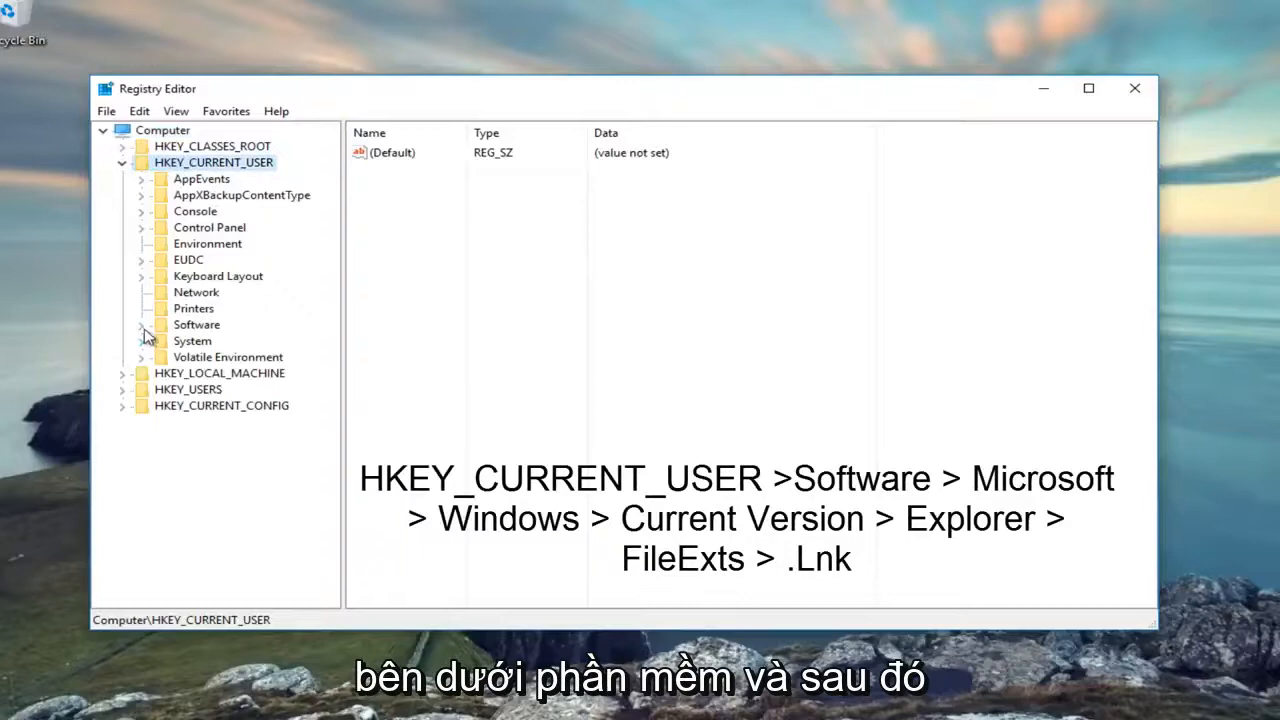
pyautogui.click(142, 324)
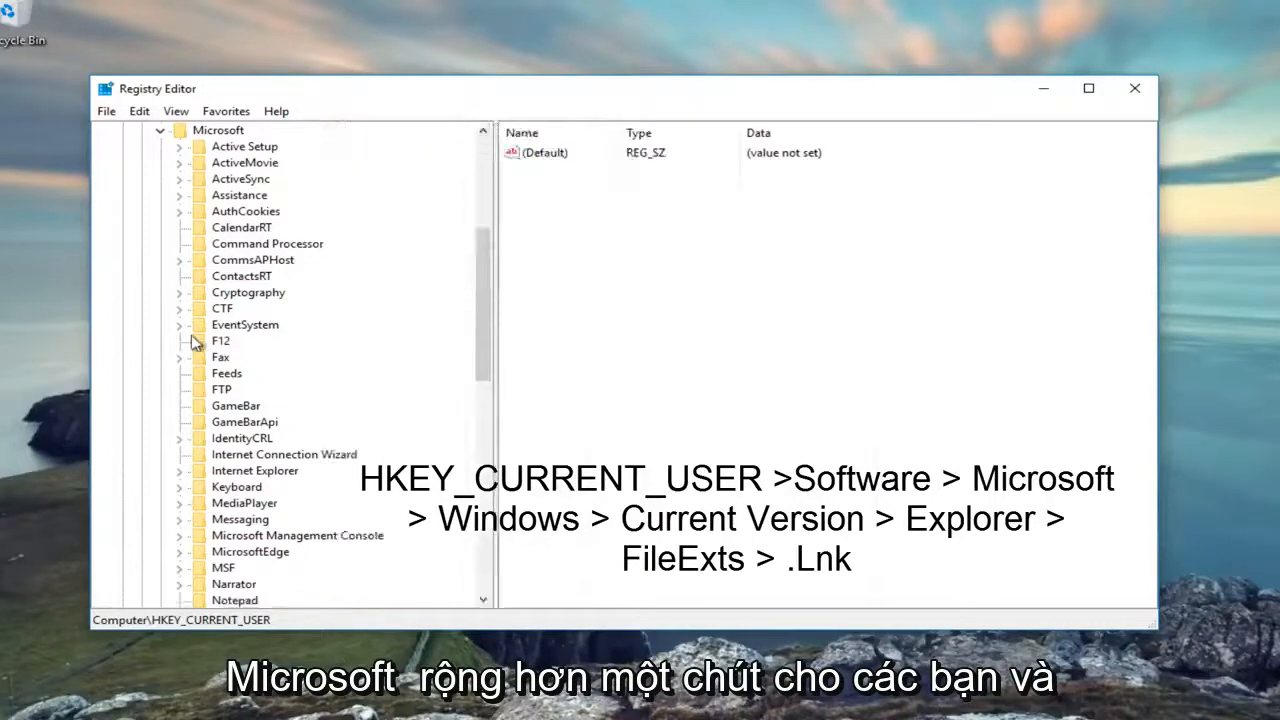
# Step: Expand Windows, CurrentVersion, Explorer and FileExts in the key tree
pyautogui.scroll(-3)
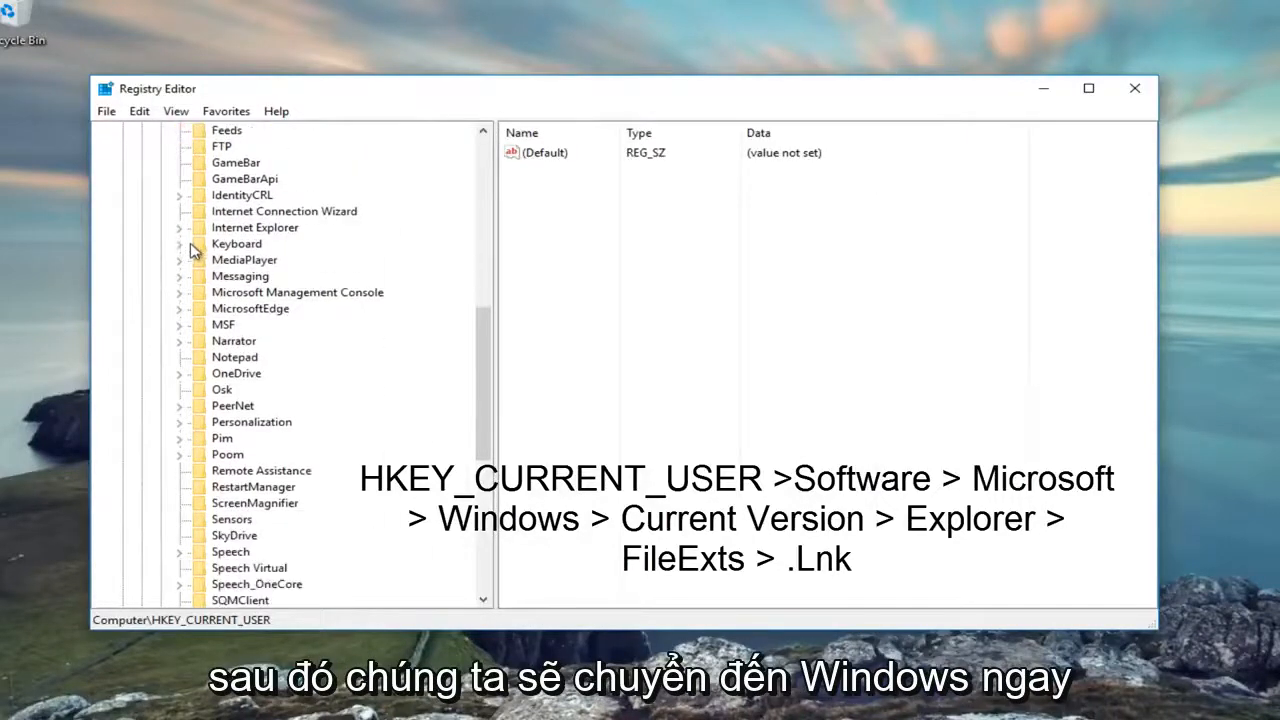
pyautogui.scroll(-3)
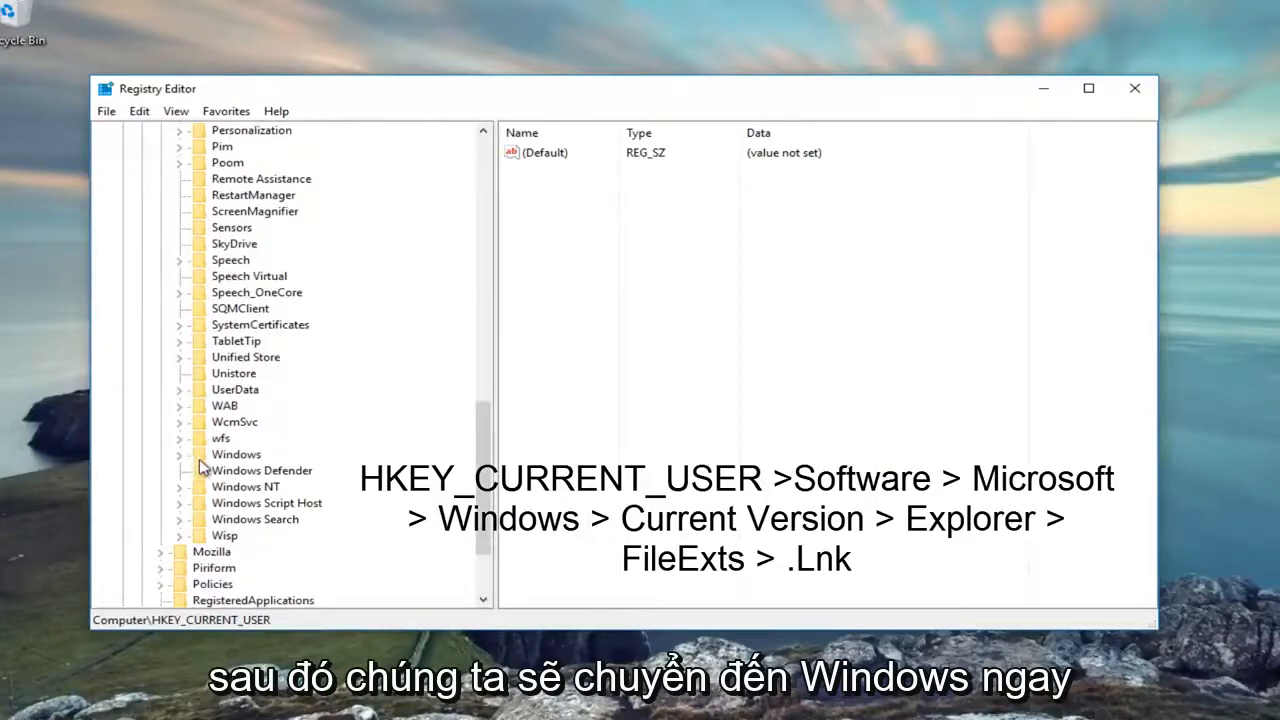
pyautogui.click(180, 454)
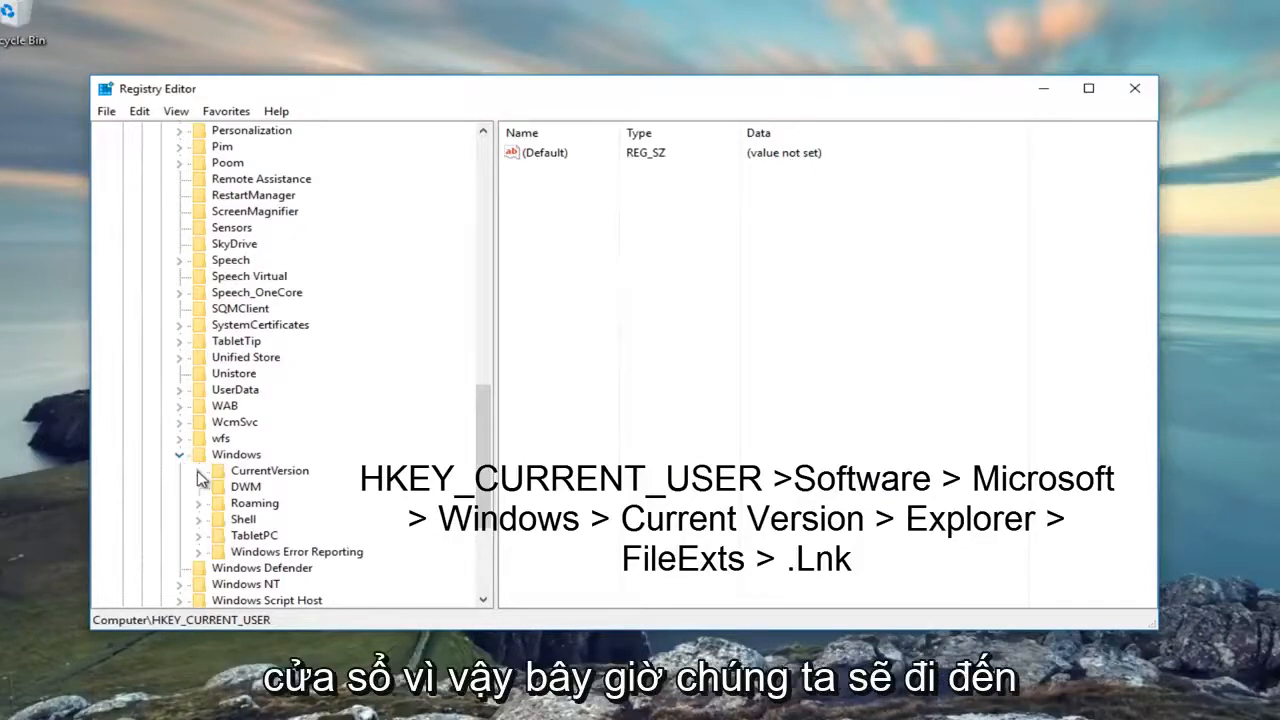
pyautogui.click(199, 471)
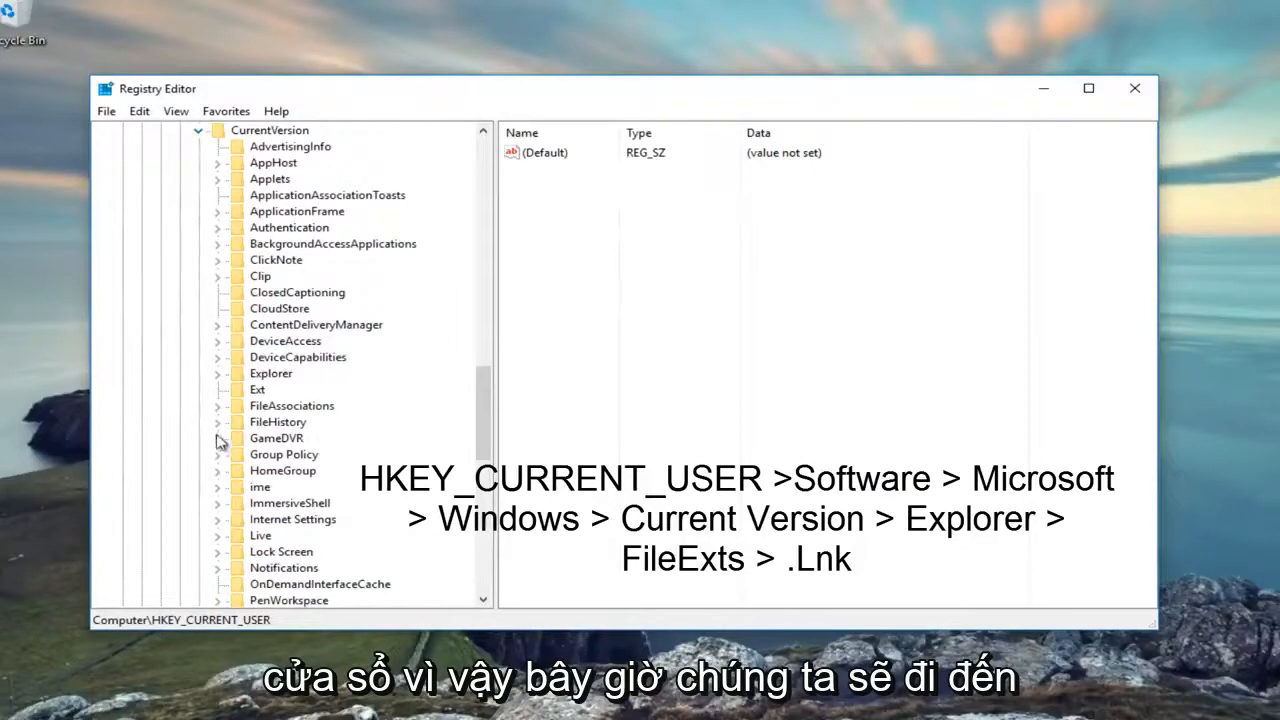
pyautogui.moveTo(302, 344)
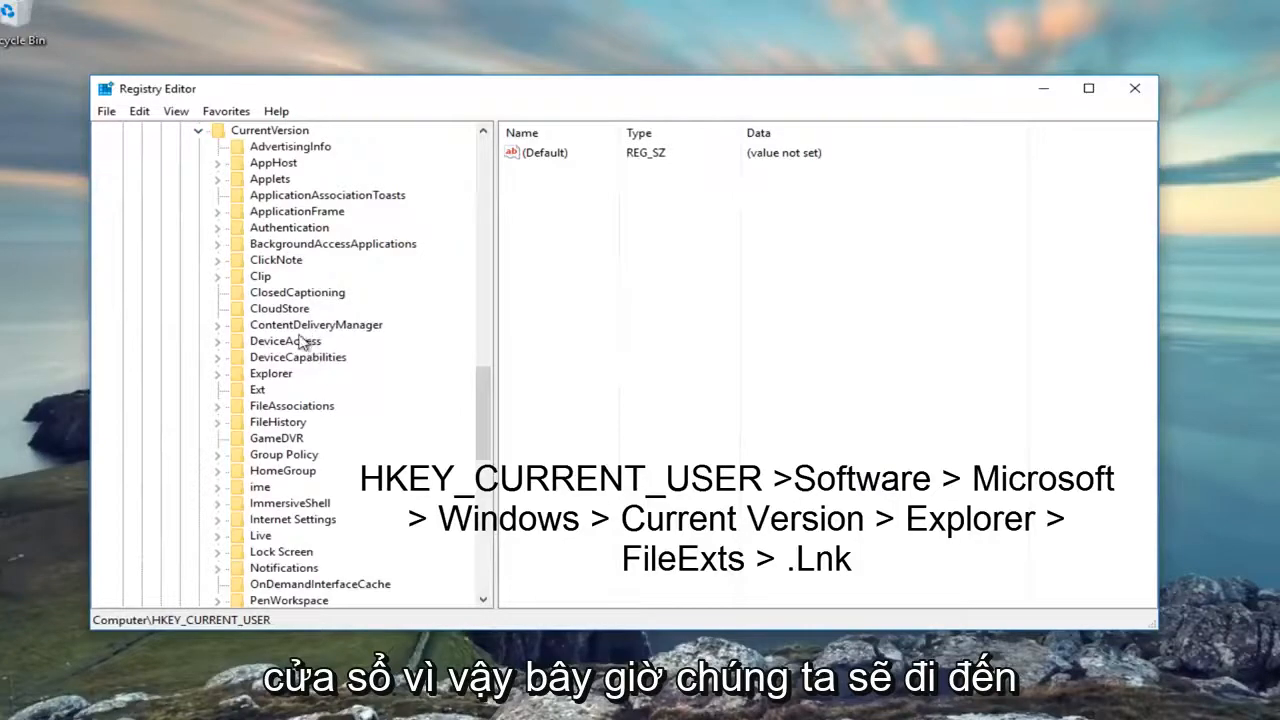
pyautogui.click(270, 373)
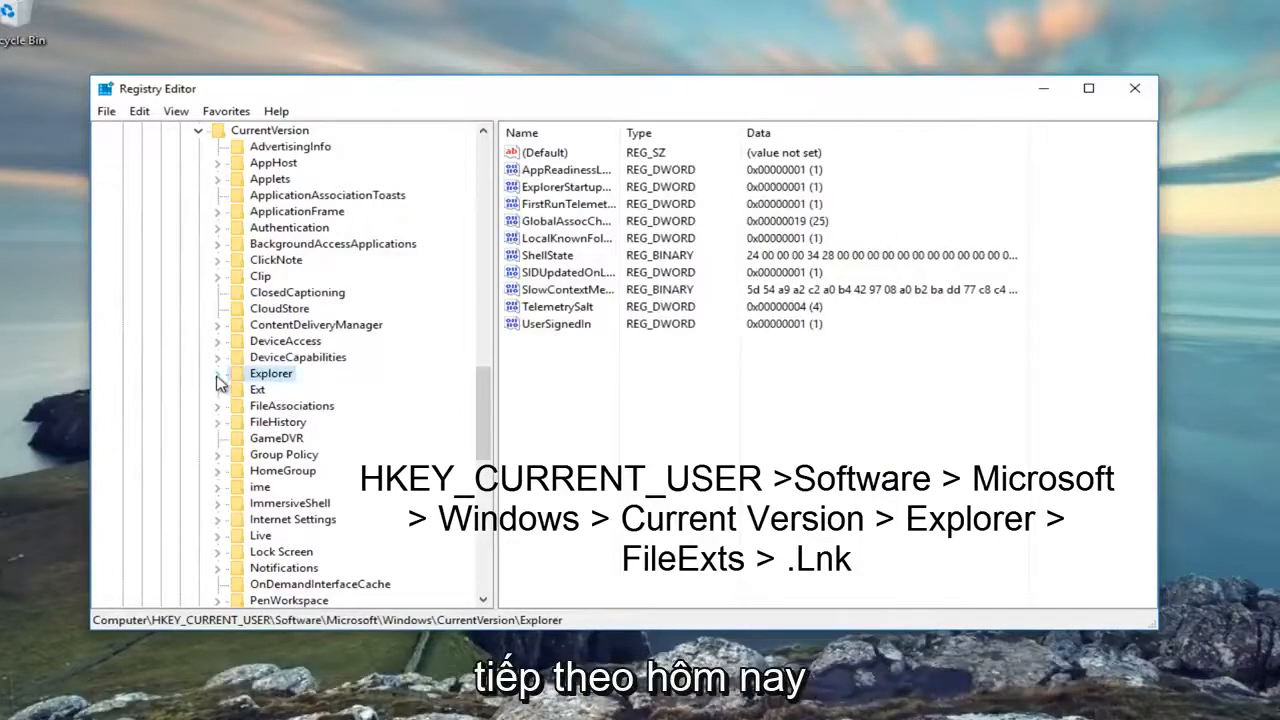
pyautogui.click(218, 373)
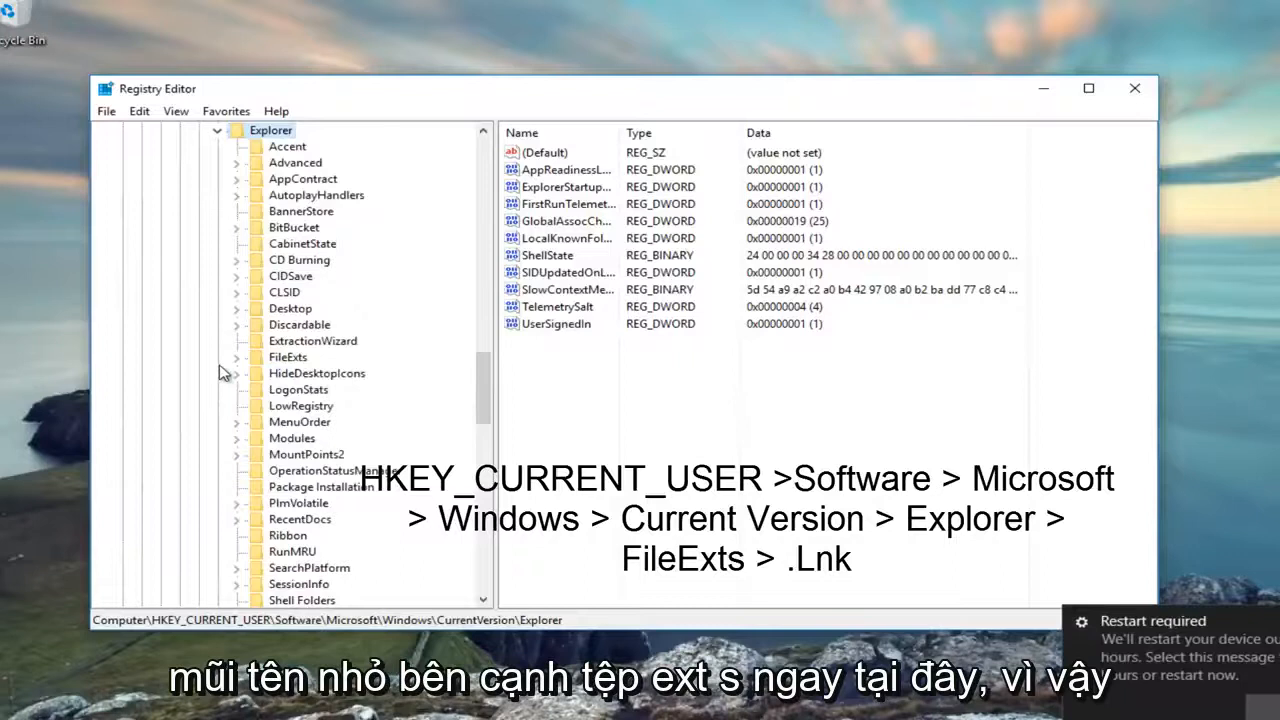
pyautogui.moveTo(237, 363)
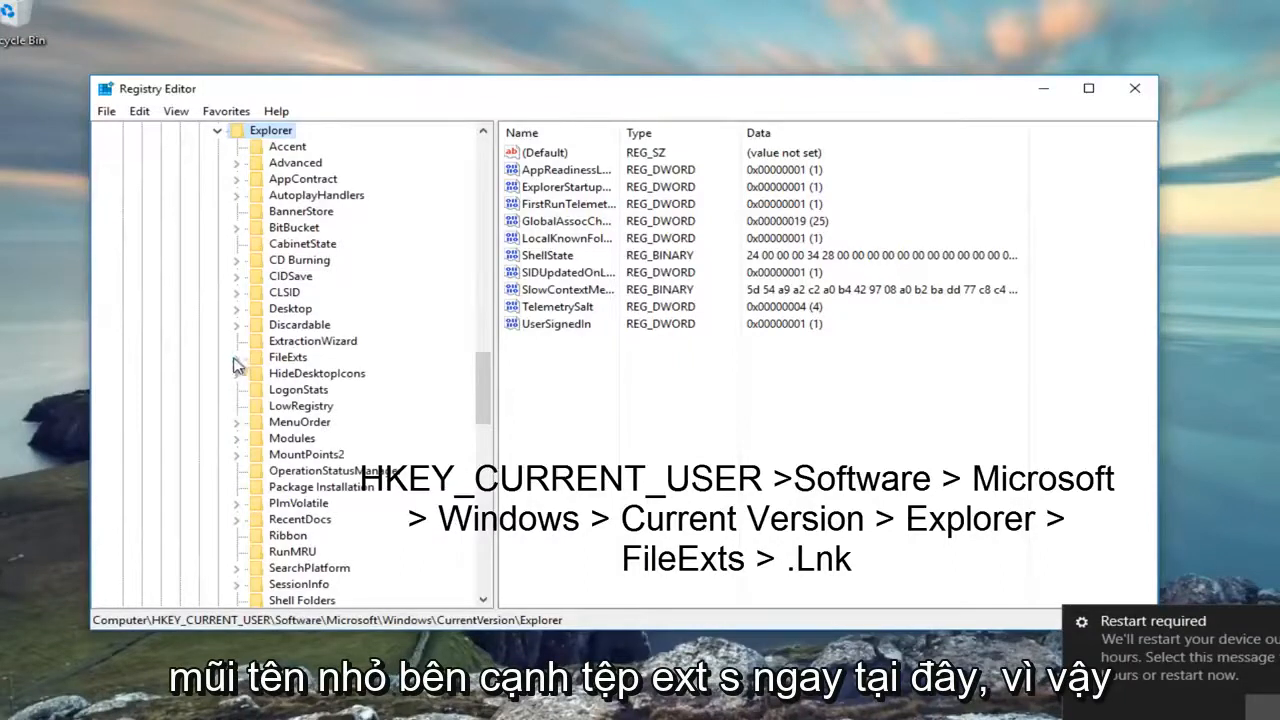
pyautogui.click(237, 357)
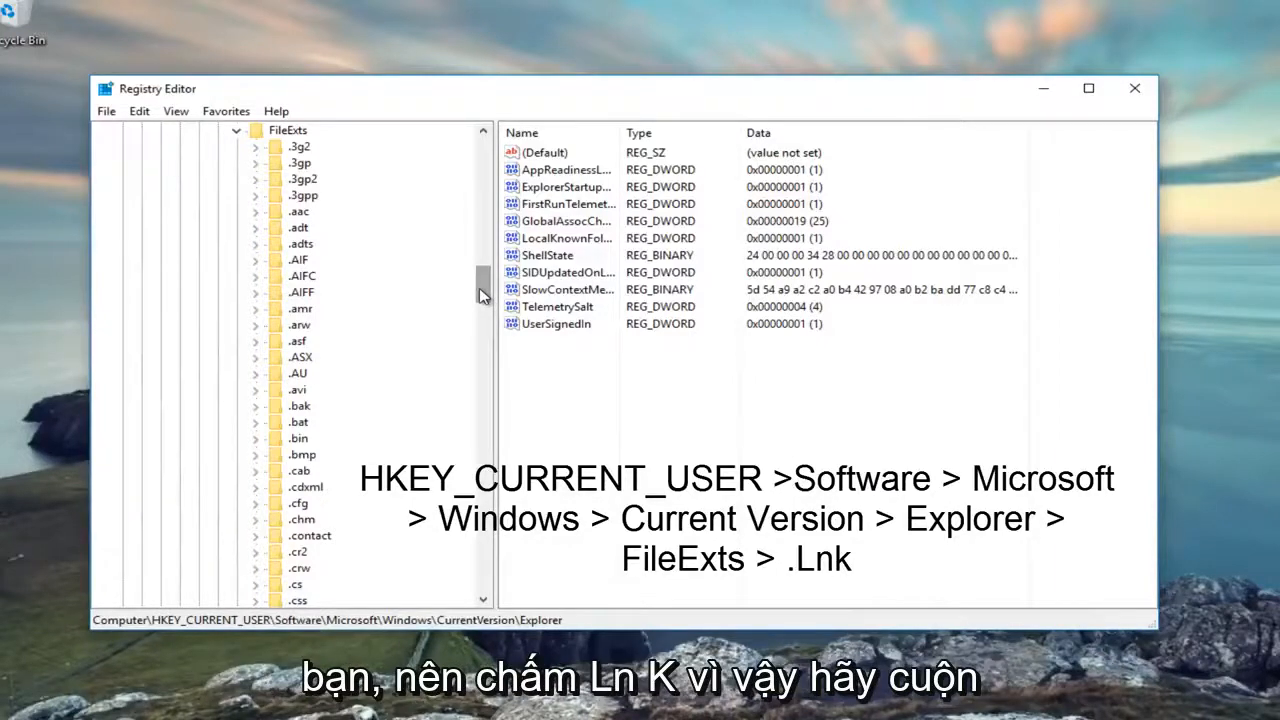
# Step: Expand the .lnk key under FileExts and select its UserChoice subkey
pyautogui.scroll(-3)
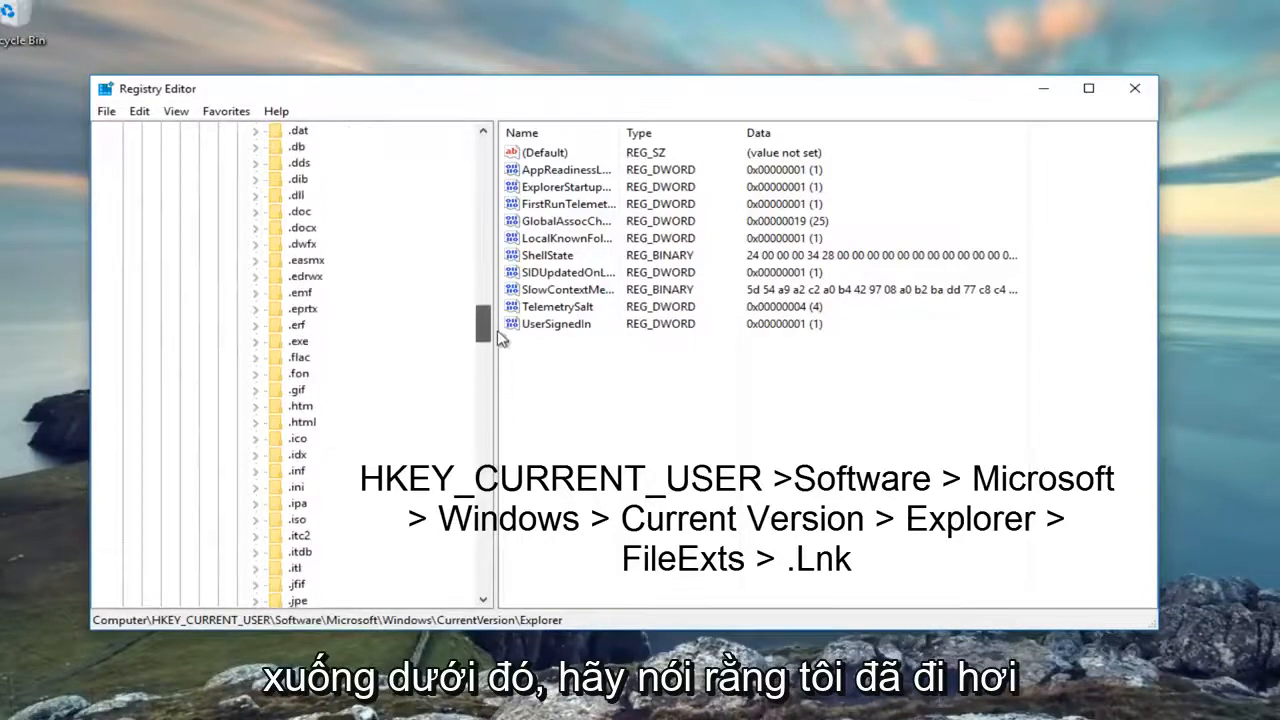
pyautogui.scroll(-3)
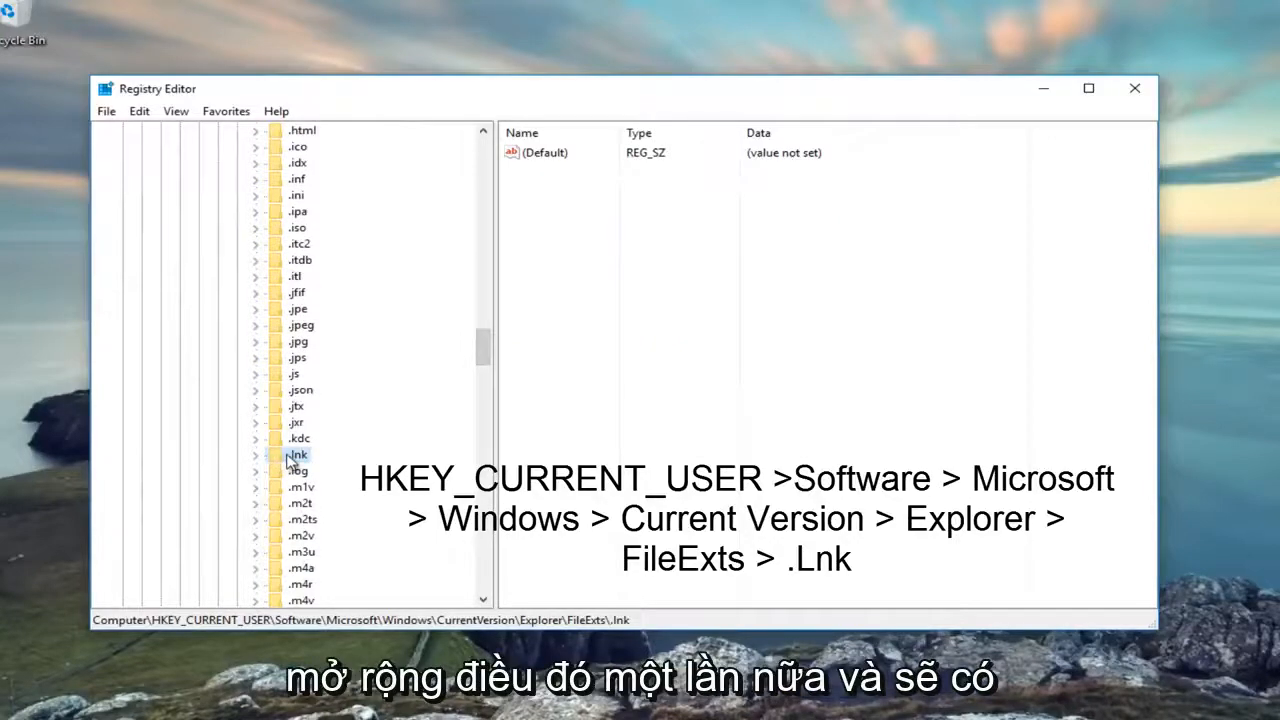
pyautogui.click(256, 453)
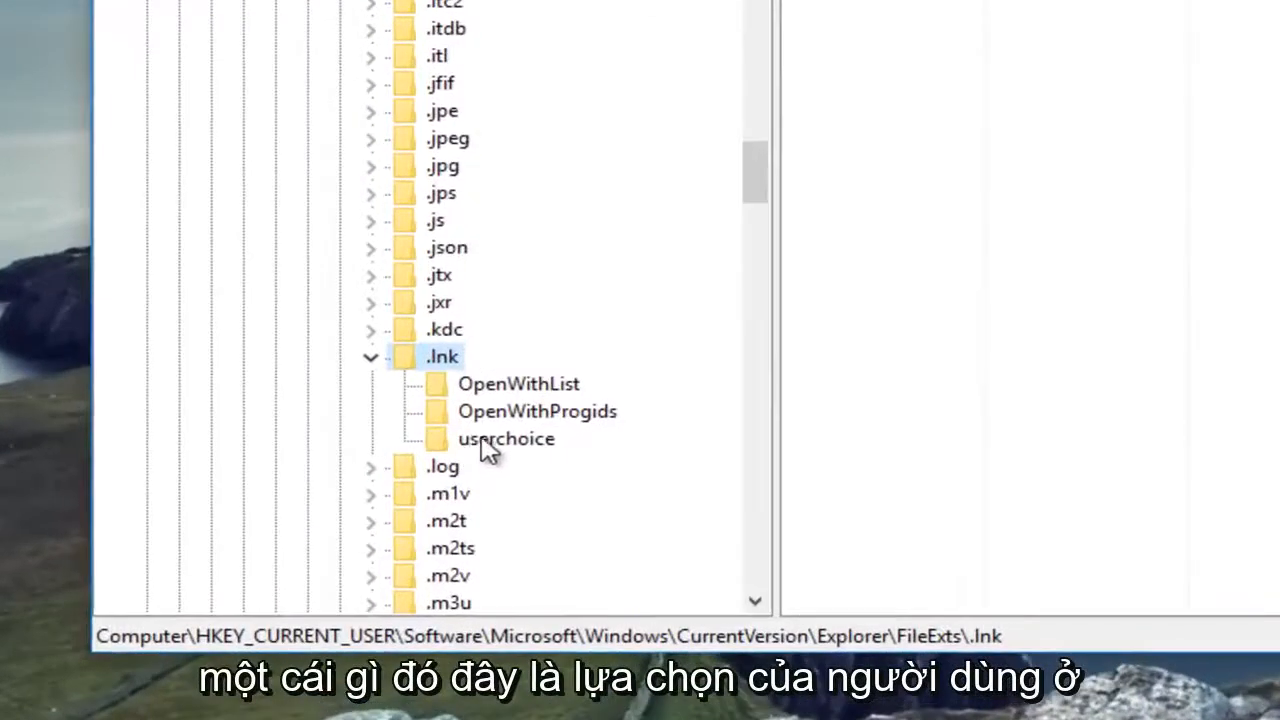
pyautogui.click(500, 439)
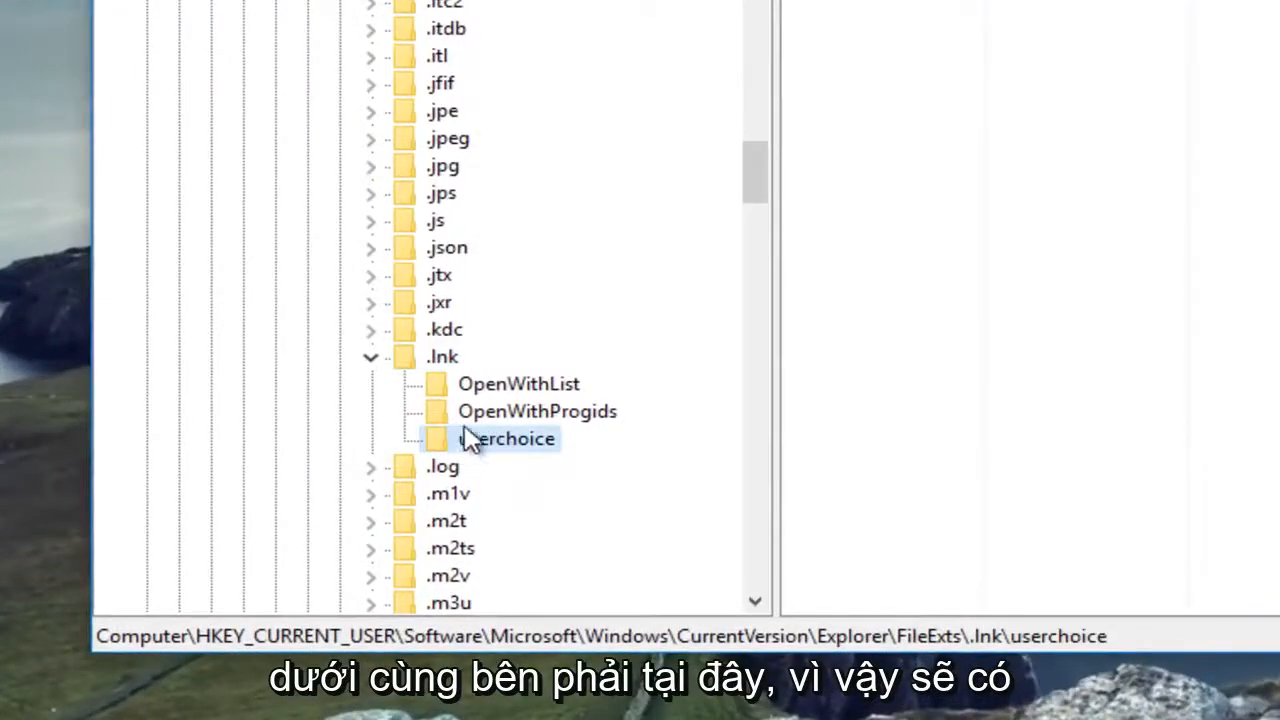
pyautogui.moveTo(475, 452)
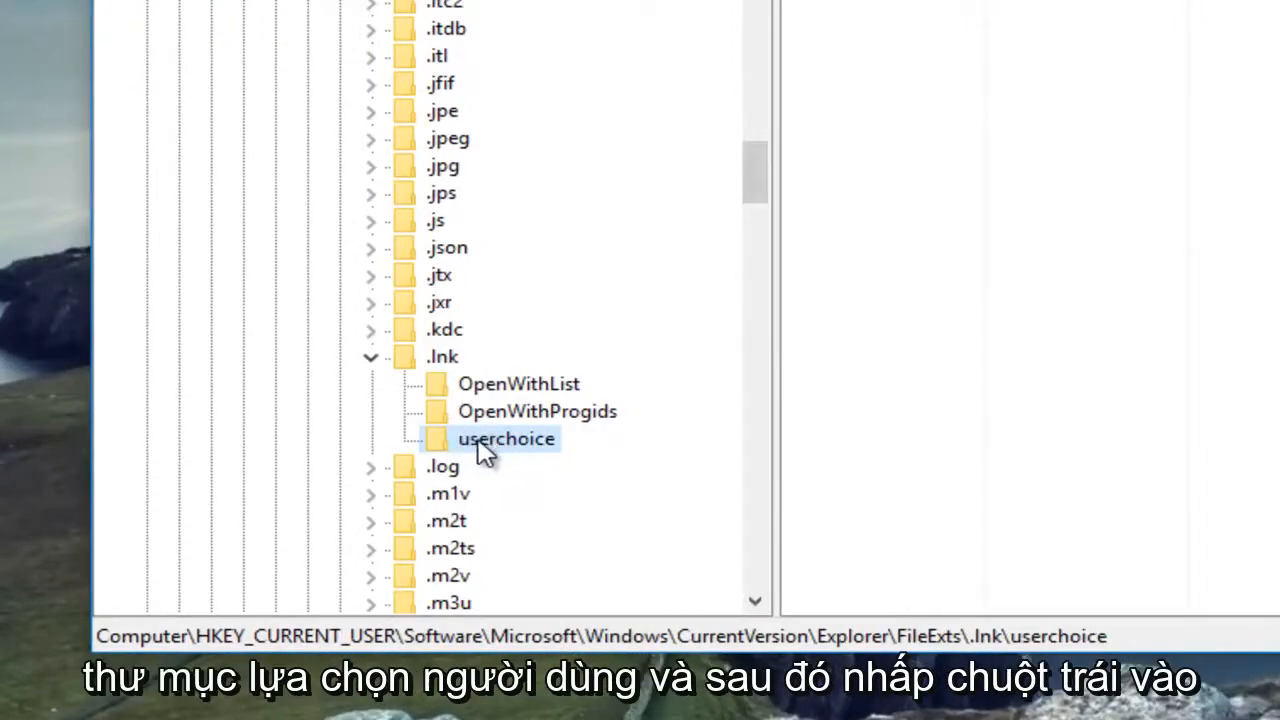
# Step: Delete the .lnk UserChoice key, confirm, and close Registry Editor
pyautogui.rightClick(500, 439)
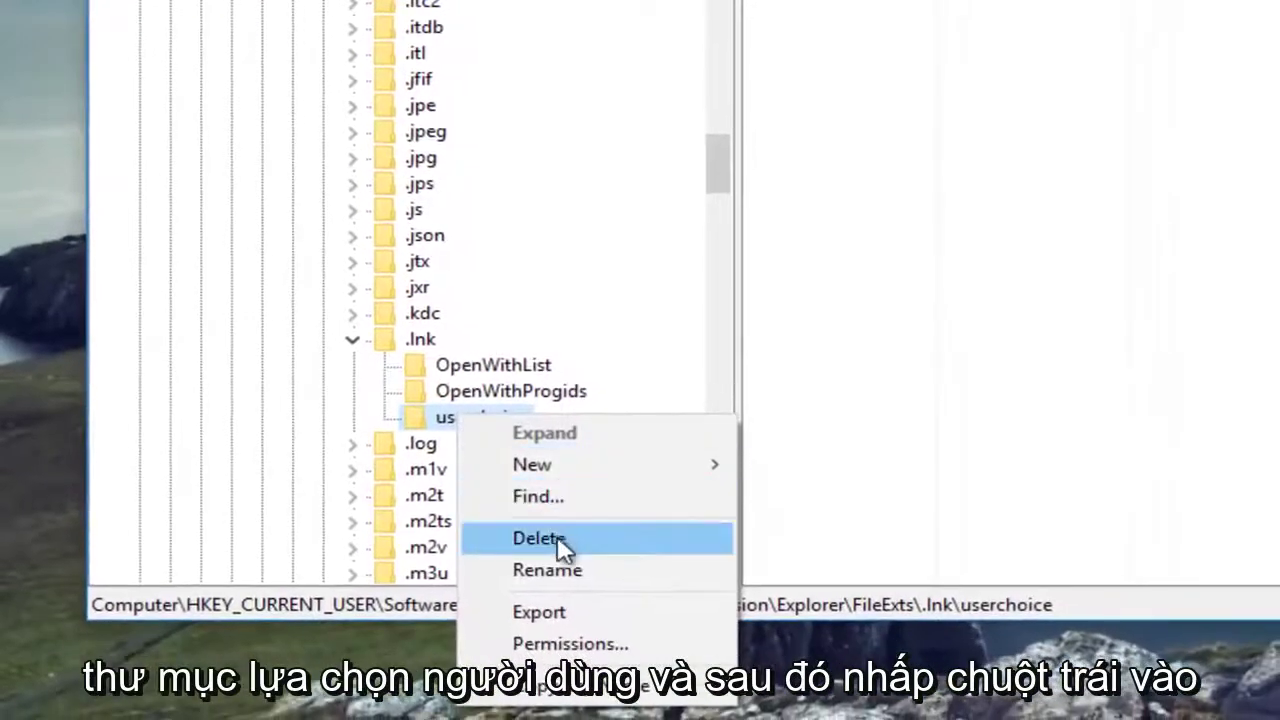
pyautogui.click(546, 538)
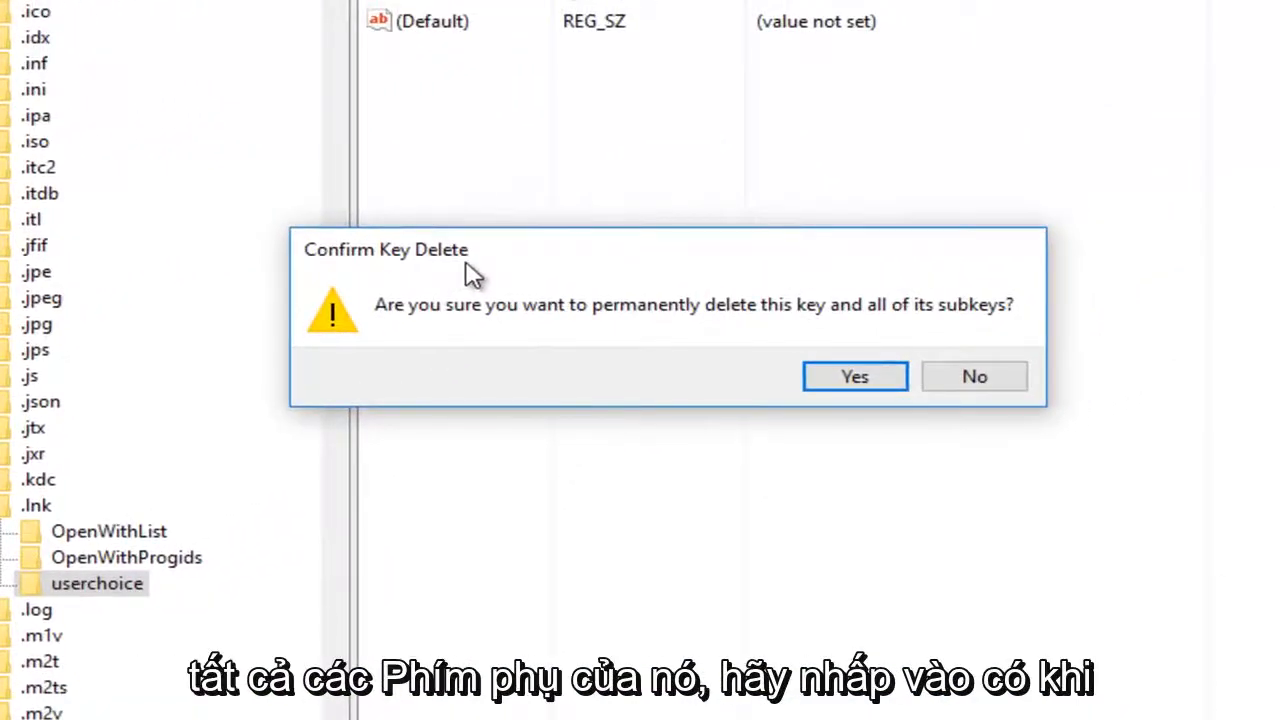
pyautogui.click(855, 376)
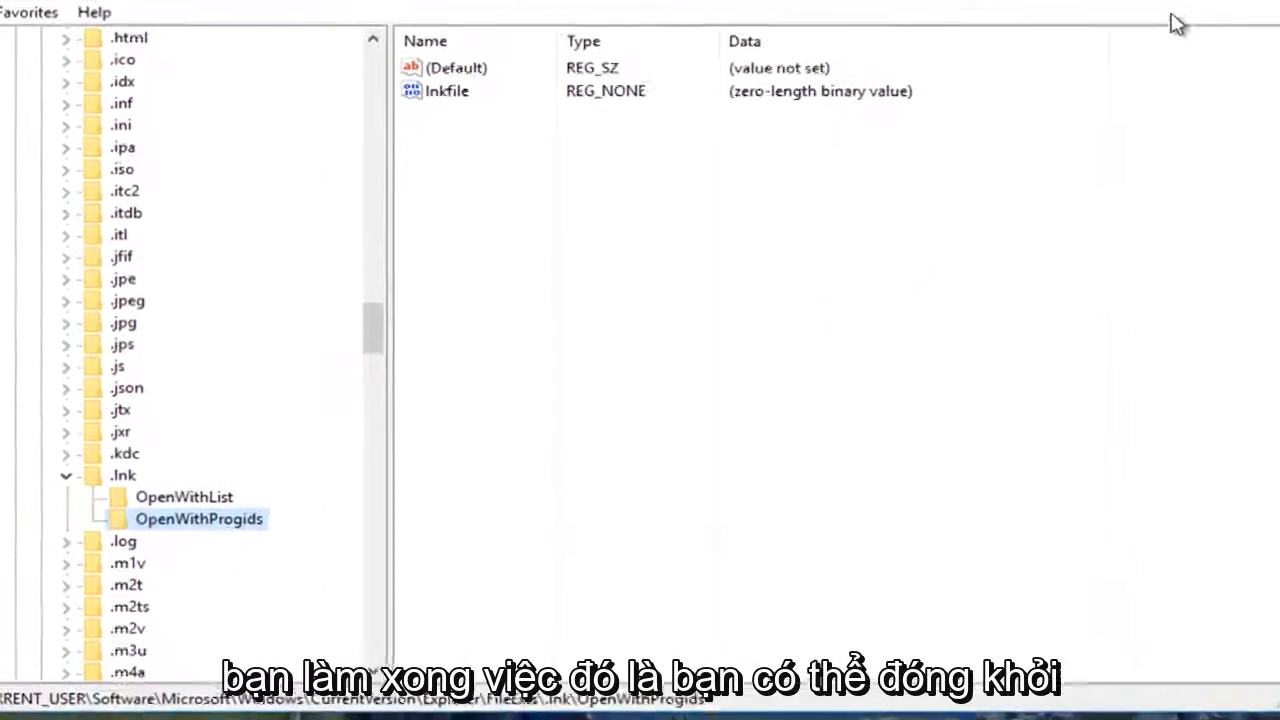
pyautogui.click(1177, 22)
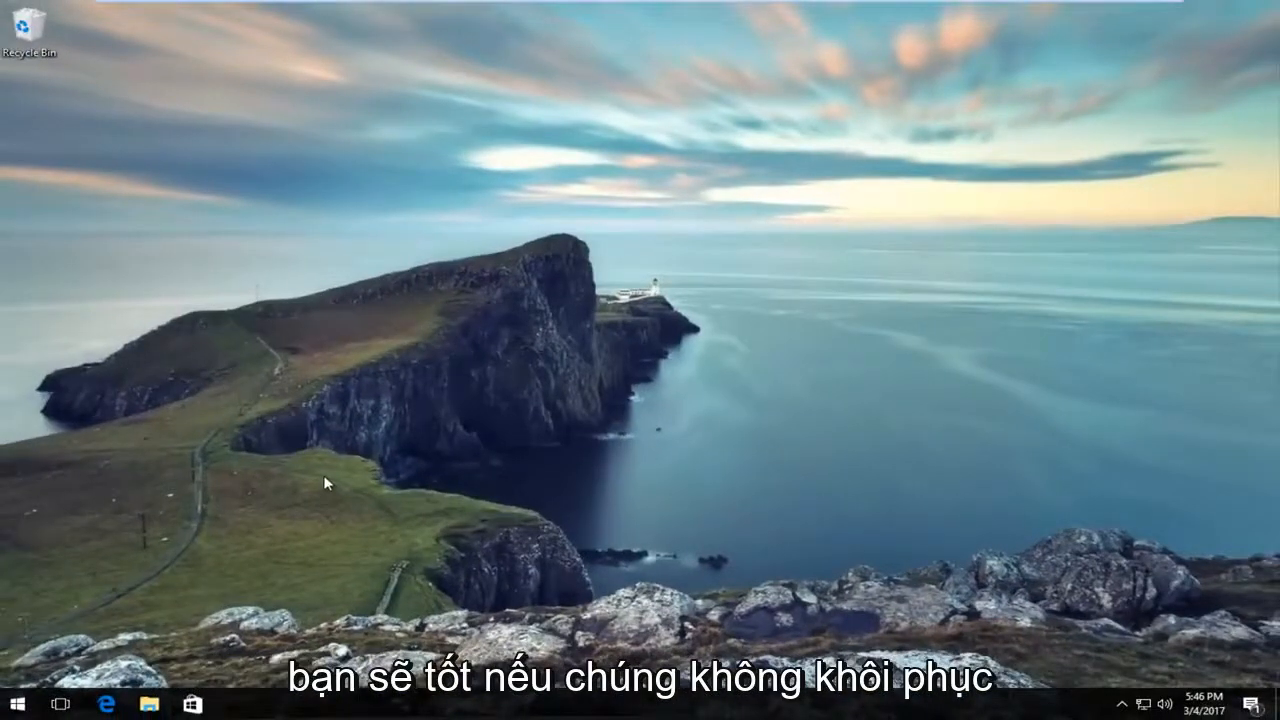